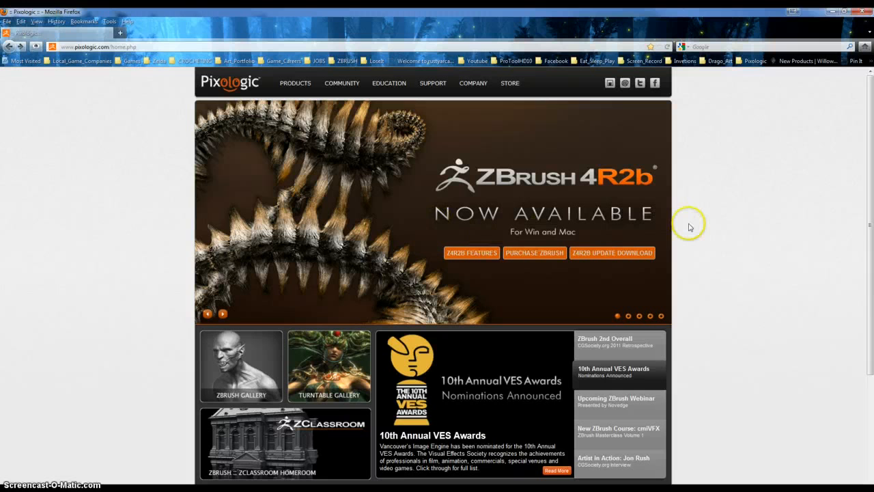
mouse_move(708, 232)
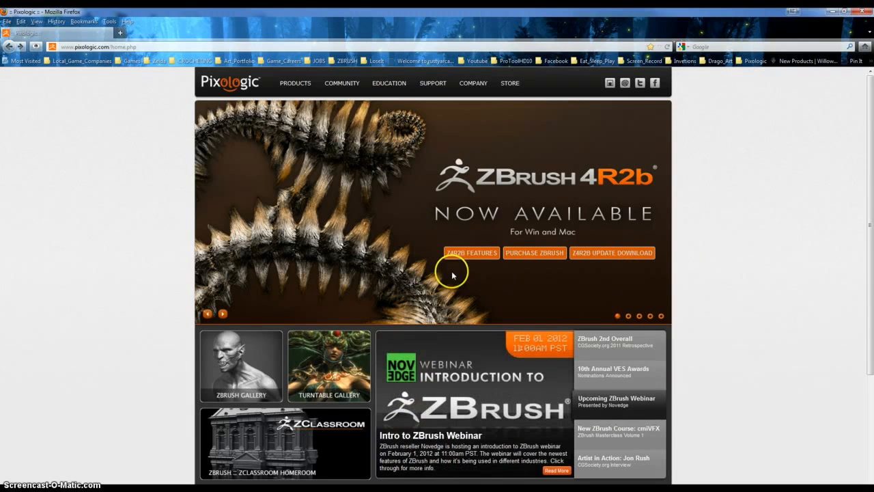
mouse_move(483, 257)
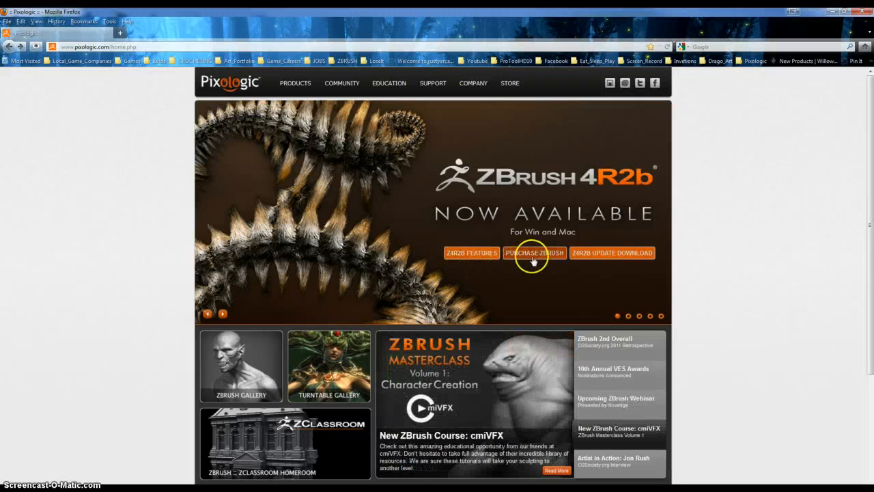
mouse_move(599, 262)
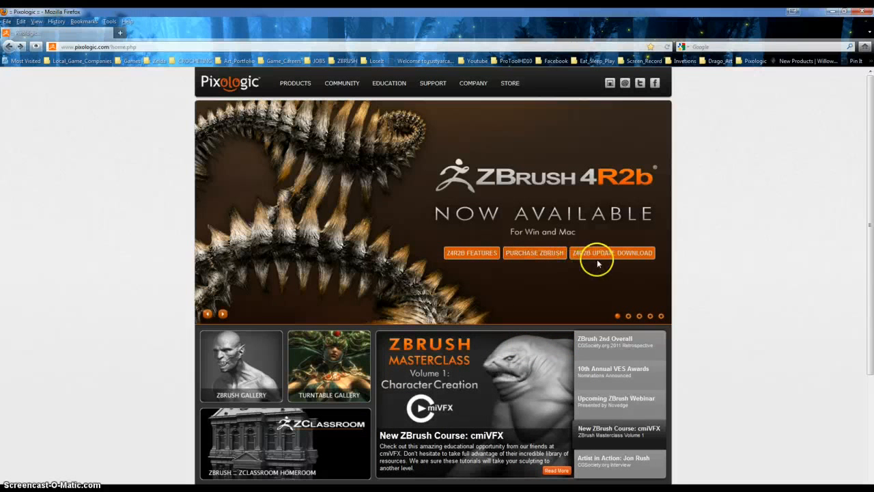
mouse_move(770, 301)
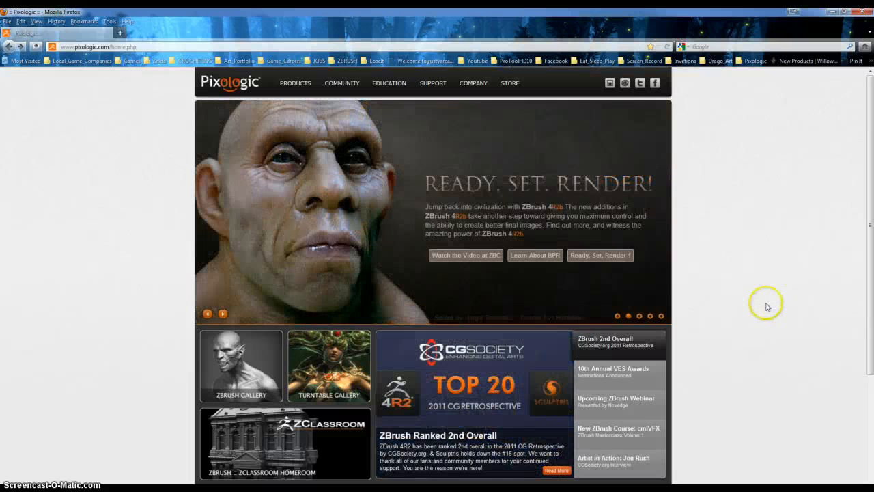
mouse_move(567, 289)
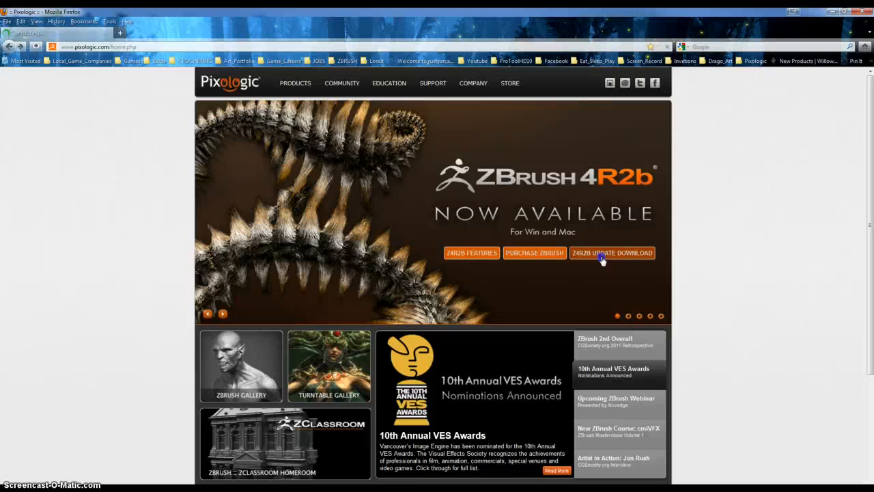
Step: Reach the 4R2b update download page, its installation instructions, and download the Windows upgrader zip
left_click(612, 252)
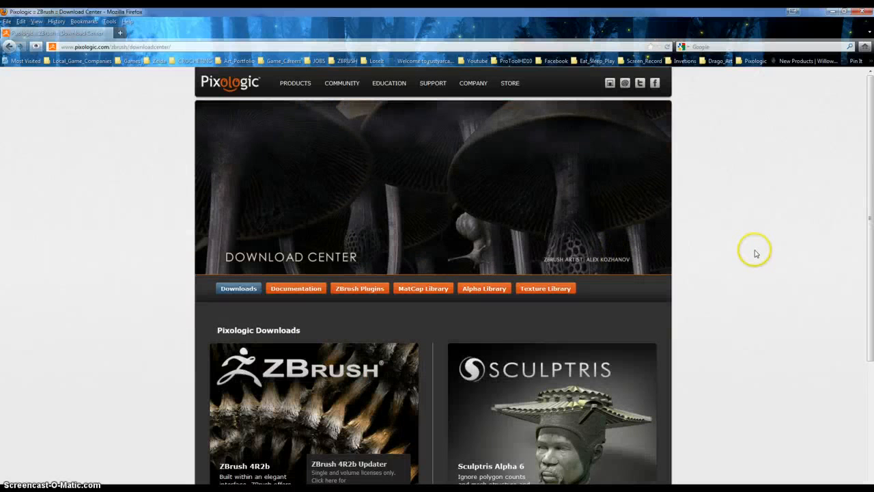
scroll("down", 3)
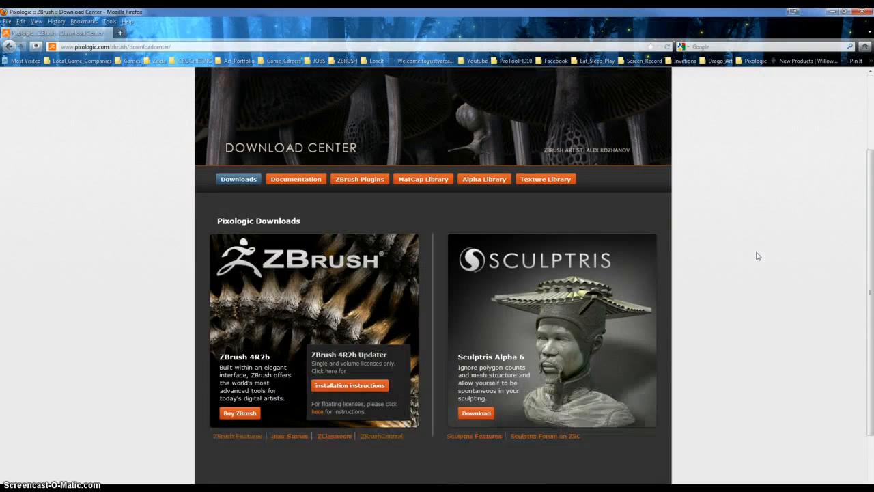
scroll("up", 3)
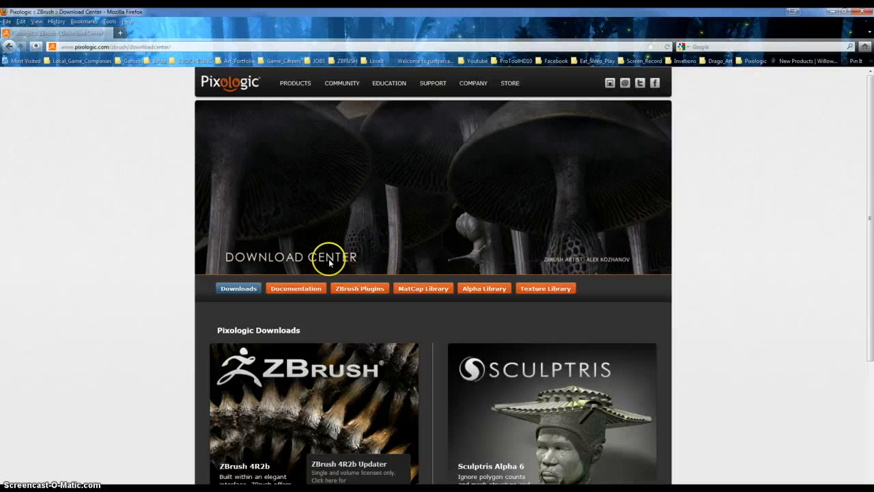
scroll("down", 3)
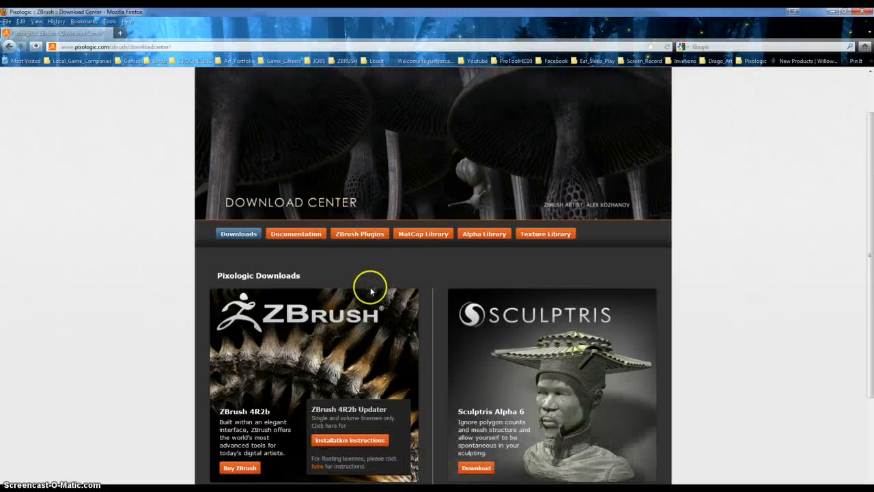
scroll("down", 3)
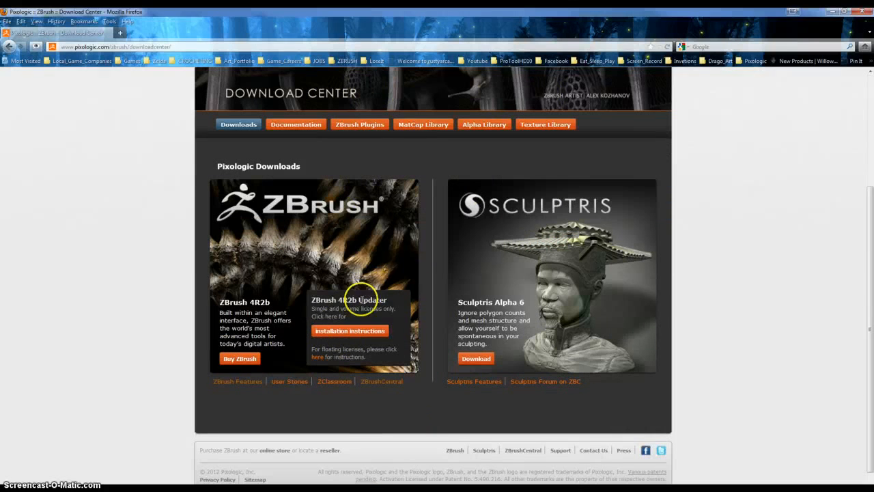
mouse_move(350, 331)
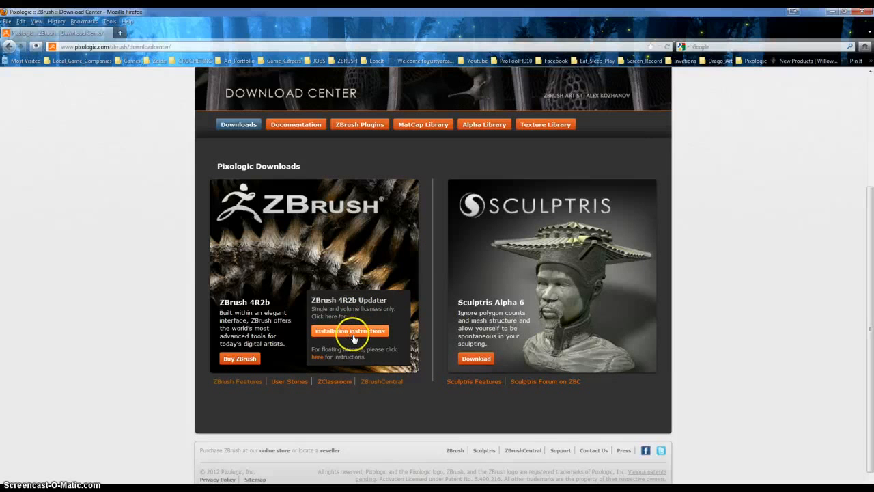
left_click(350, 331)
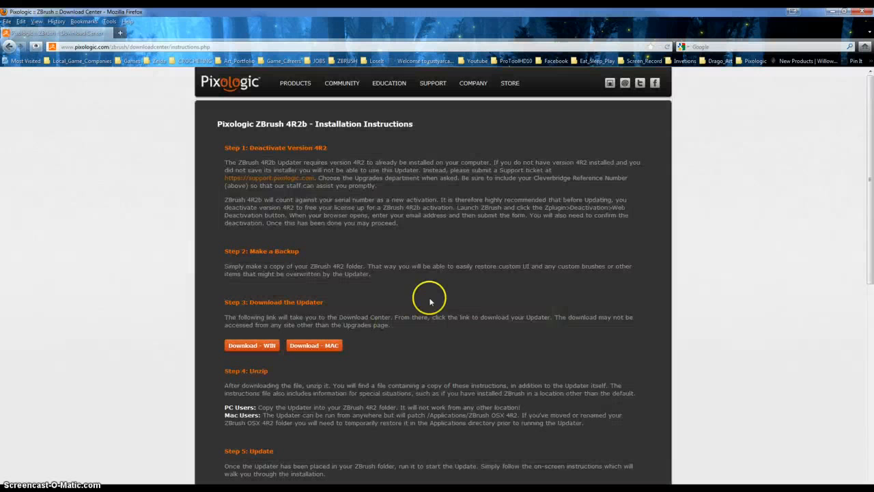
mouse_move(434, 167)
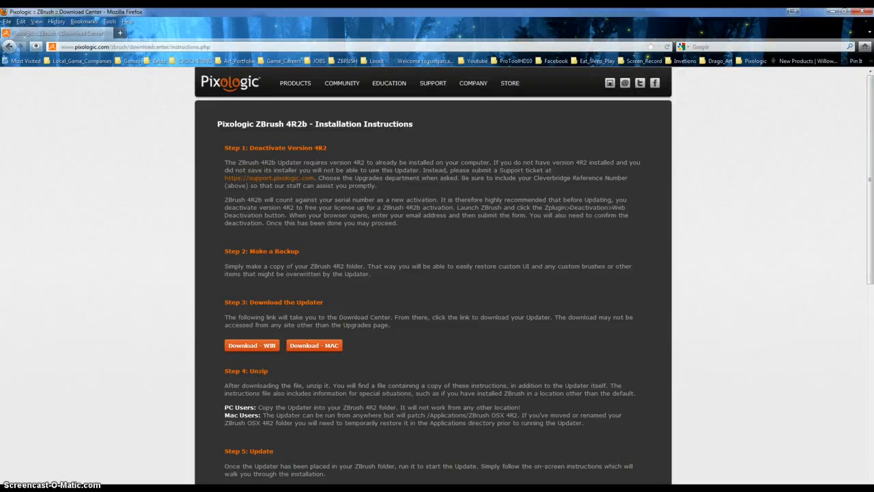
left_click(252, 344)
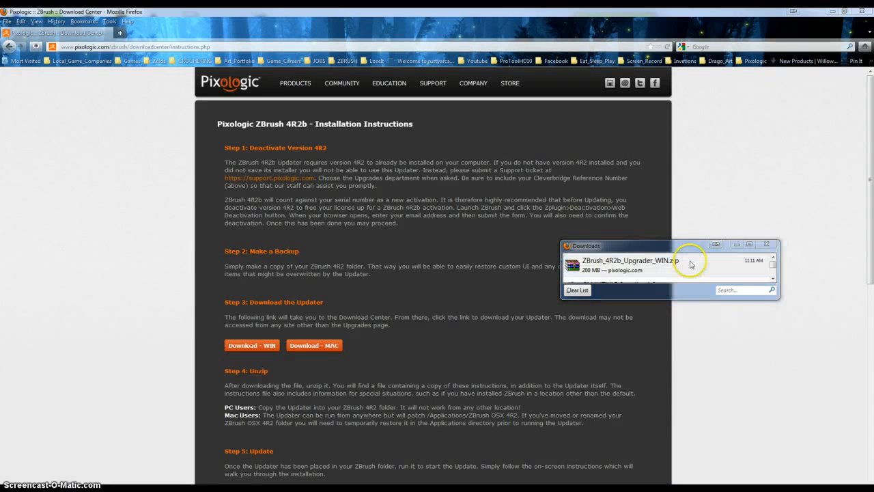
Step: Run the upgrader exe straight from the zip in WinRAR and dismiss the 'ZBrush 4R2 Not Found' warning
double_click(628, 265)
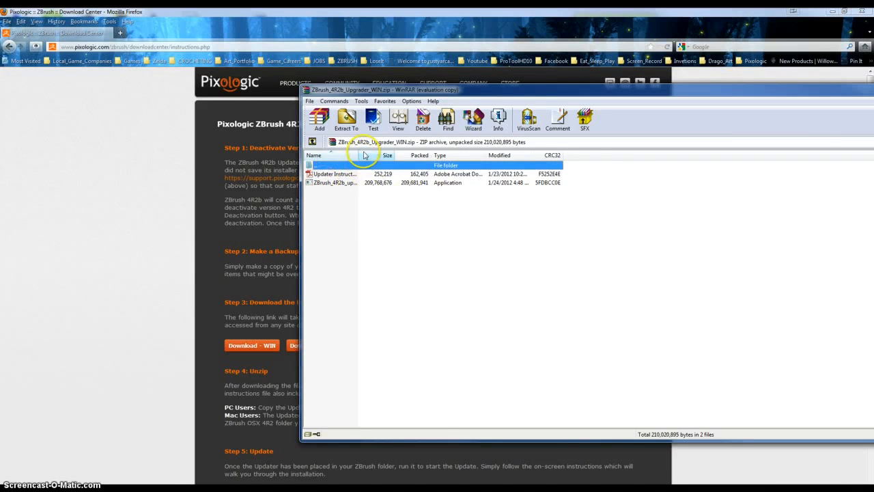
left_click(344, 183)
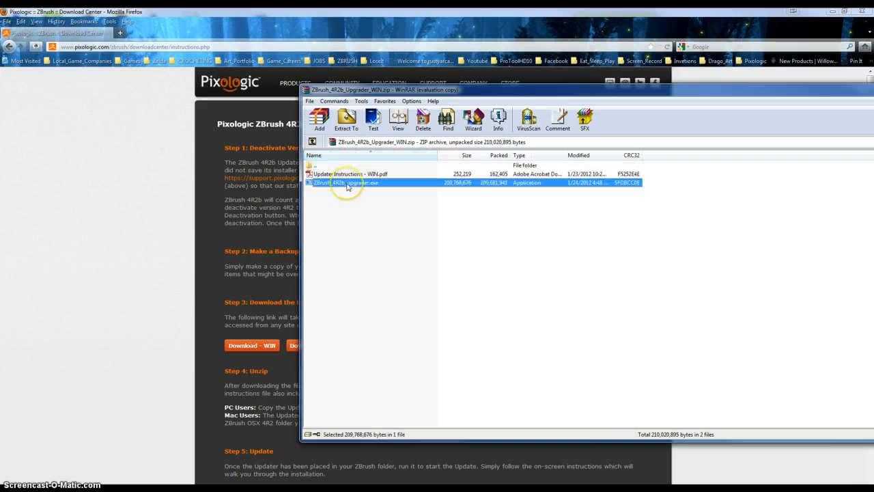
left_click(347, 121)
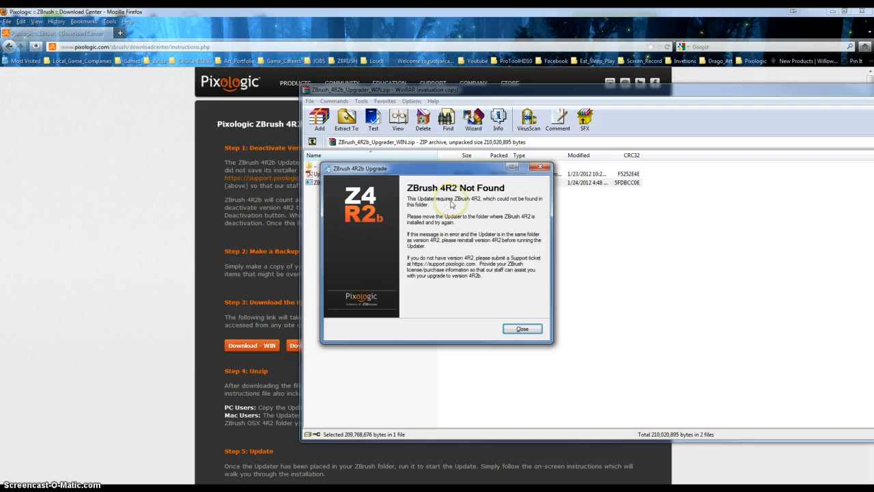
mouse_move(521, 330)
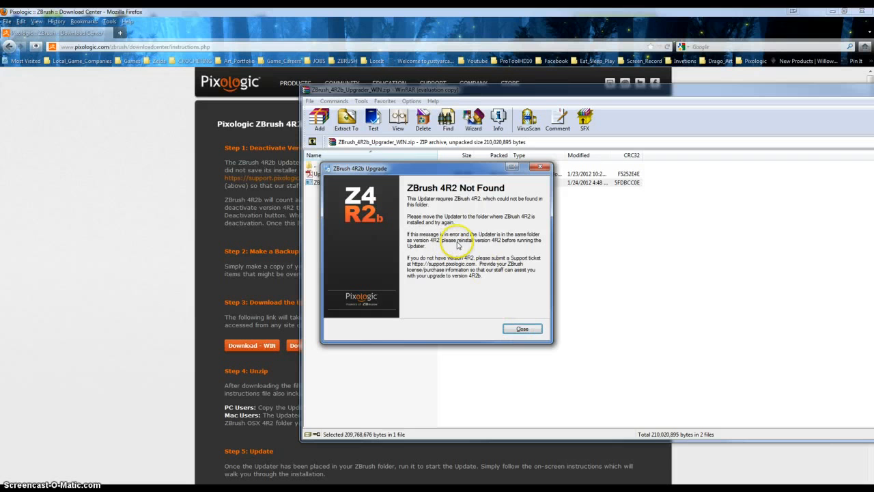
mouse_move(481, 243)
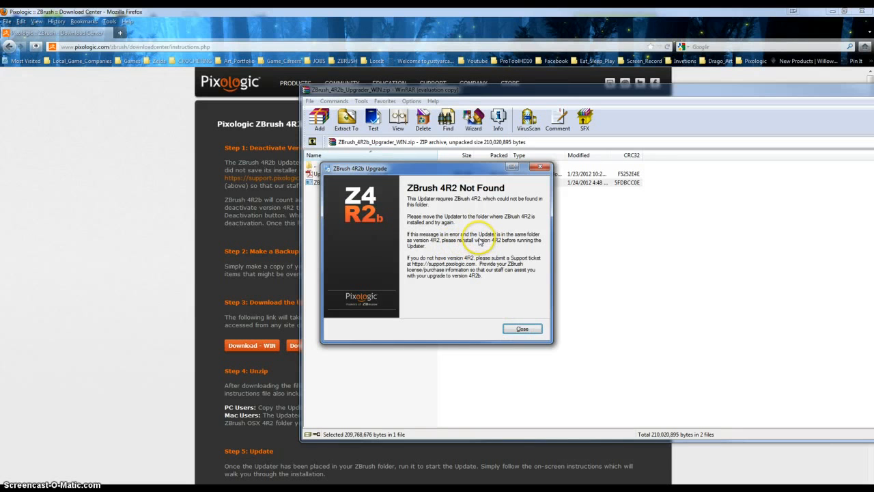
left_click(522, 328)
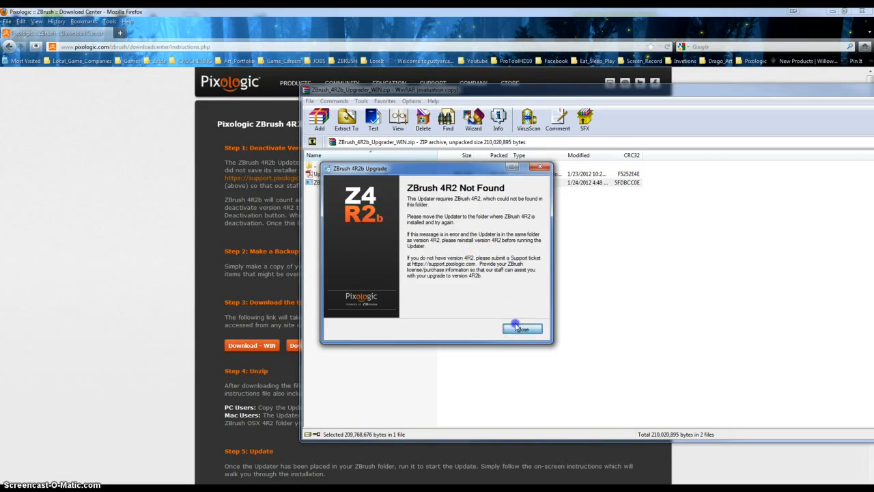
left_click(522, 328)
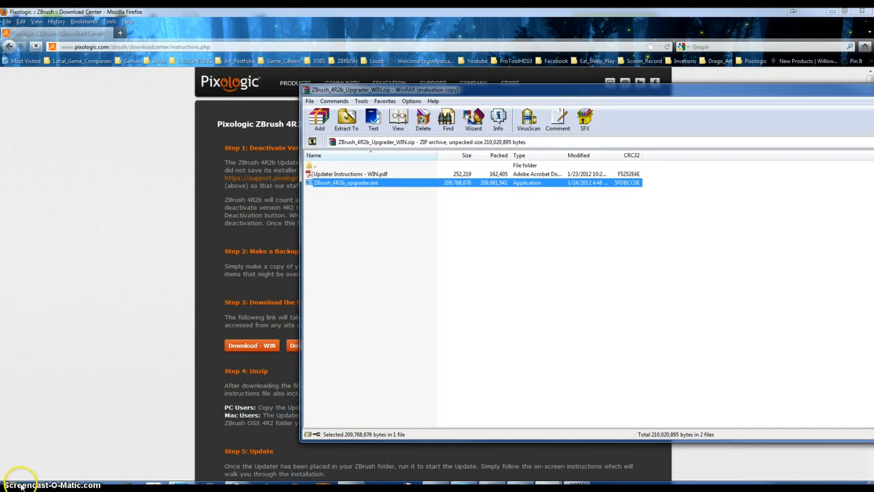
Step: Search the Start menu for 'zbrush' and view the ZBrush 4R2 shortcut's Properties to find its install path
left_click(6, 484)
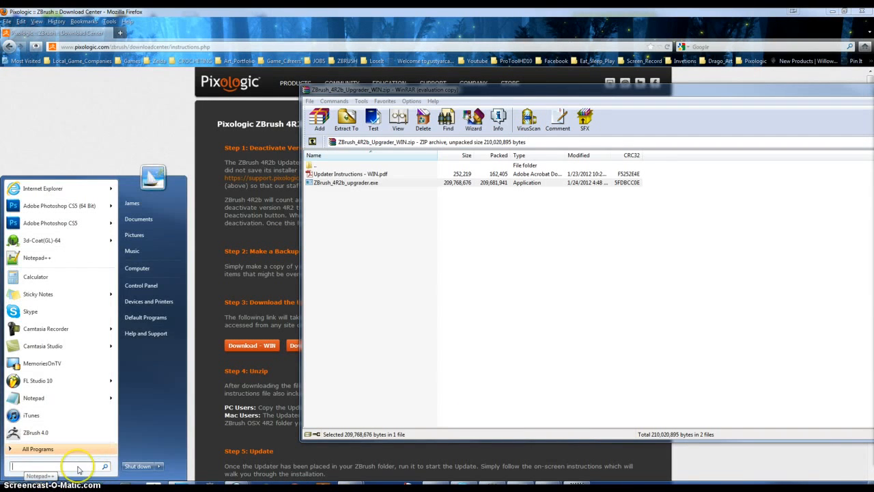
type("zbrush")
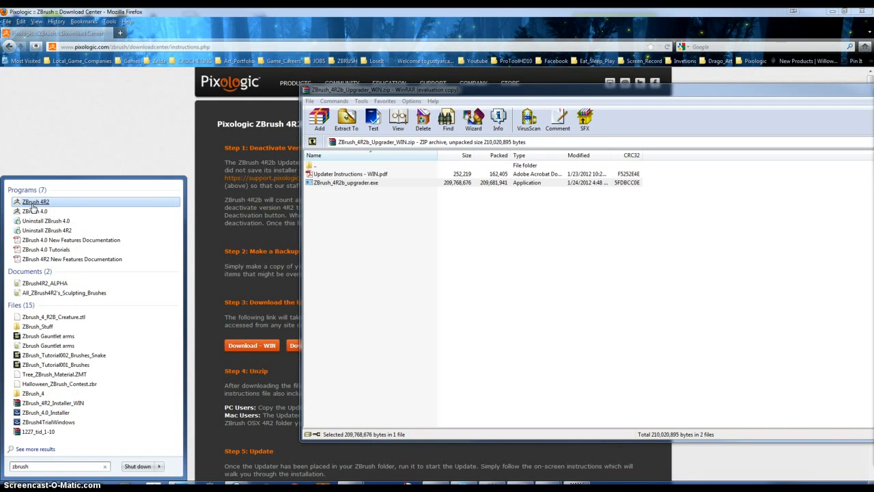
right_click(36, 203)
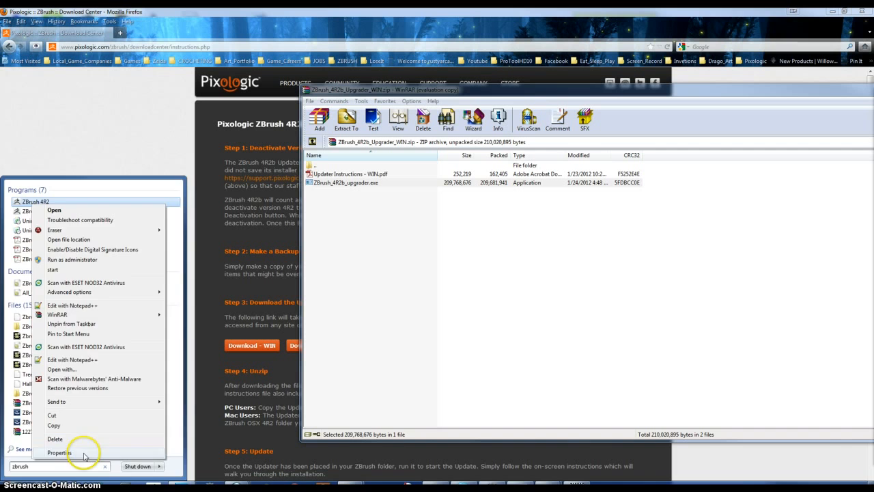
left_click(61, 452)
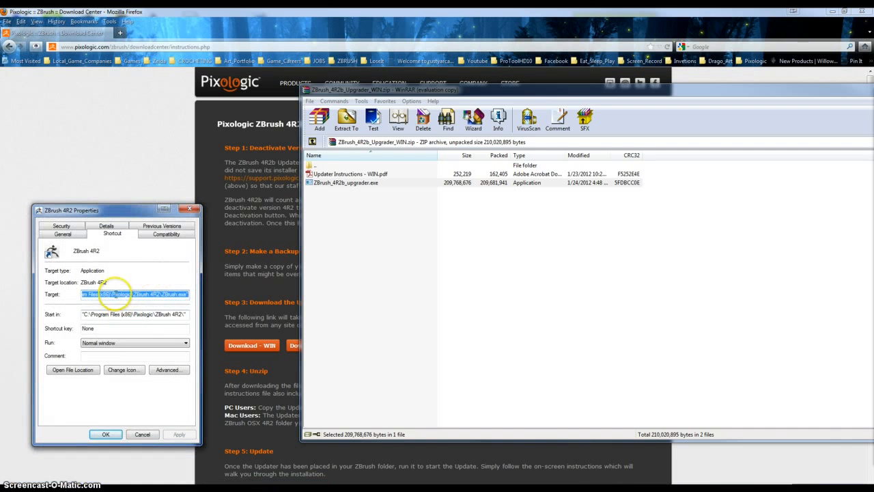
left_click(126, 294)
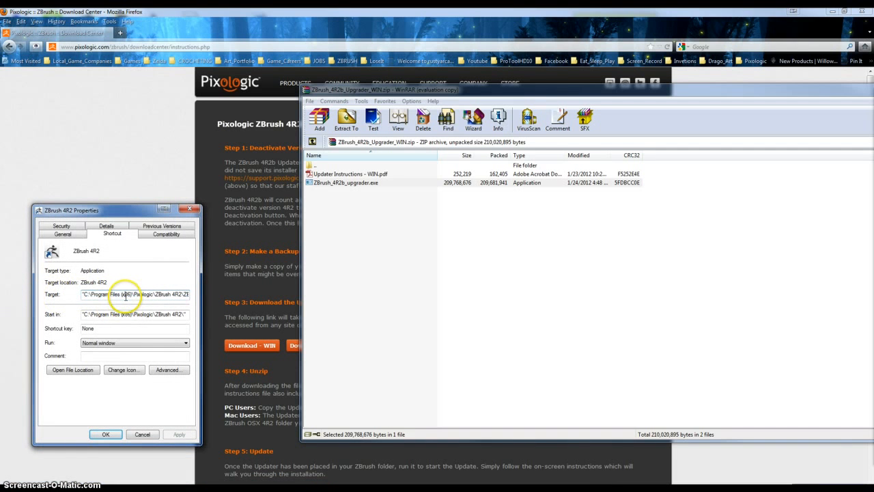
mouse_move(145, 399)
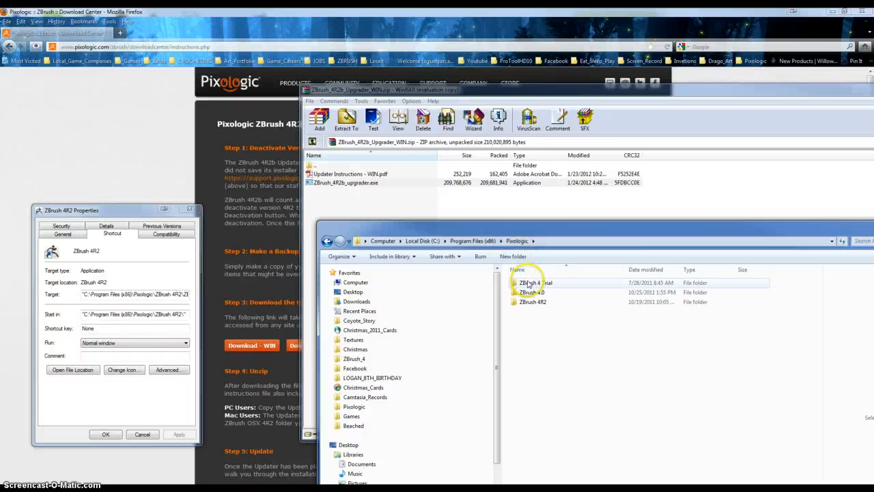
Step: Enter the ZBrush4R2 program folder, then rerun the upgrader from WinRAR, again getting 'ZBrush 4R2 Not Found'
left_click(534, 302)
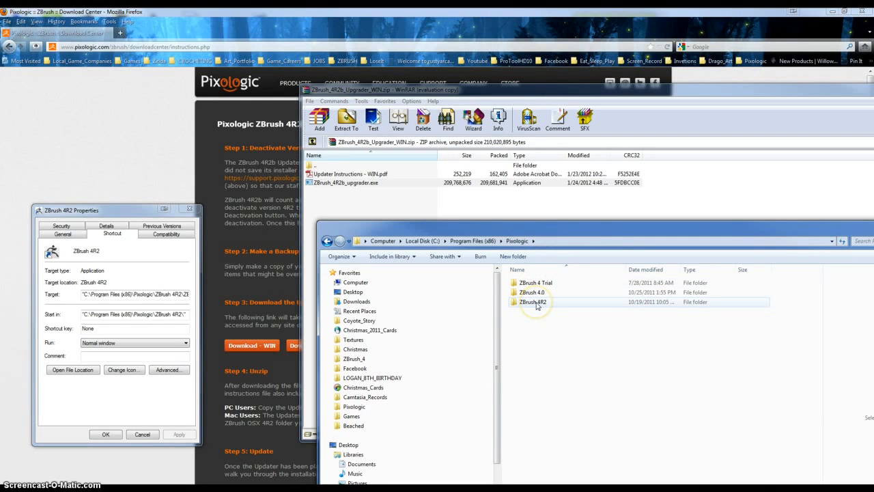
double_click(534, 302)
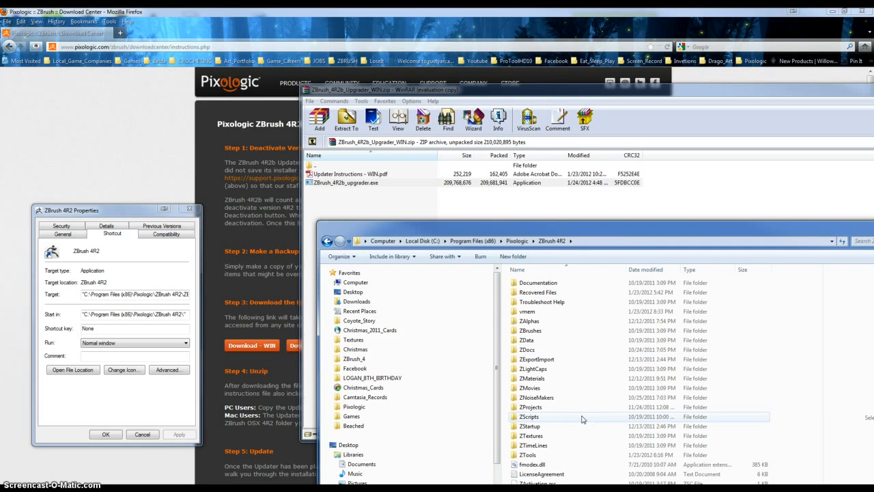
mouse_move(571, 435)
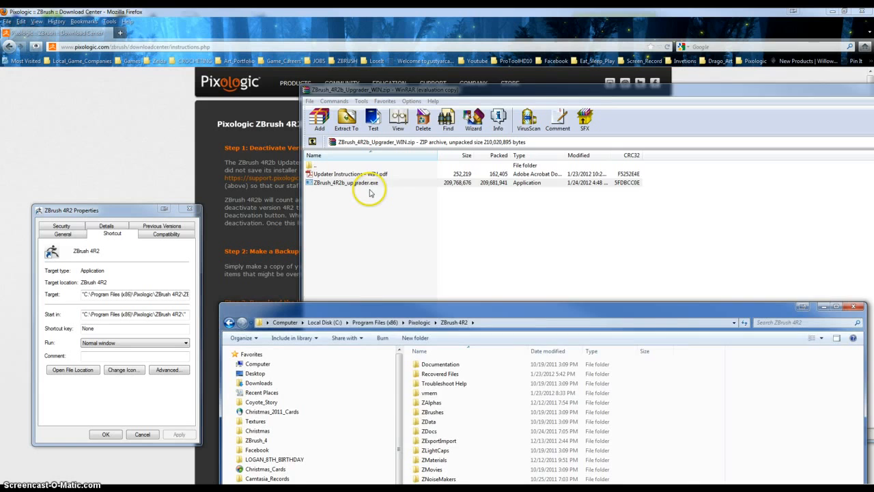
double_click(344, 183)
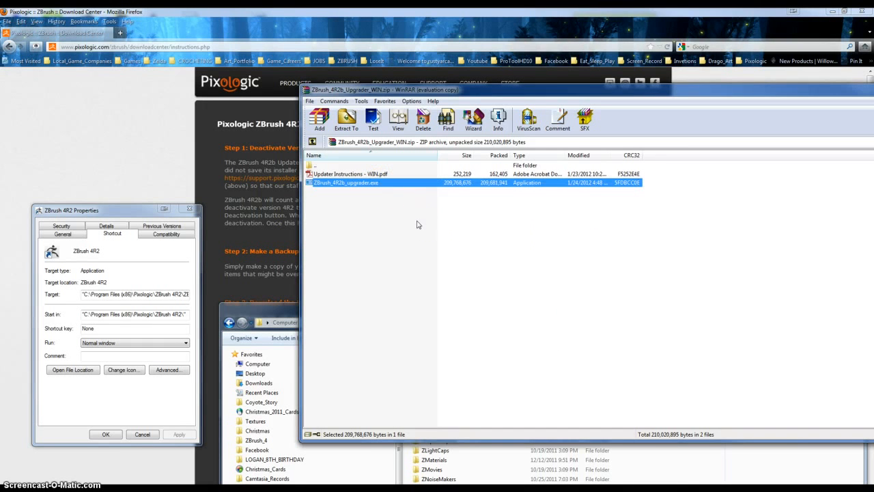
double_click(345, 183)
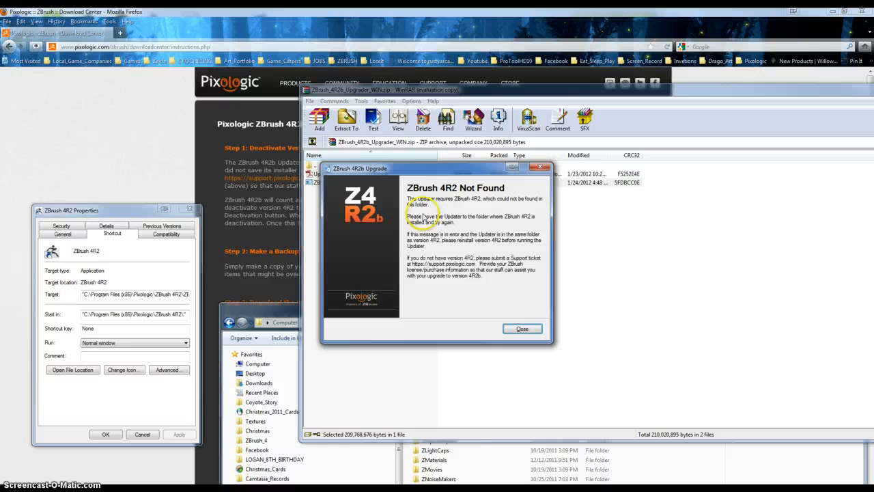
mouse_move(467, 216)
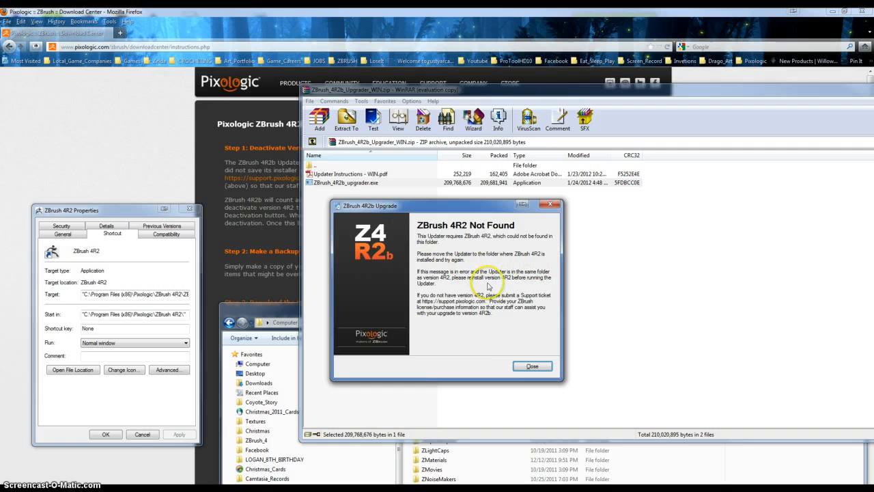
mouse_move(532, 366)
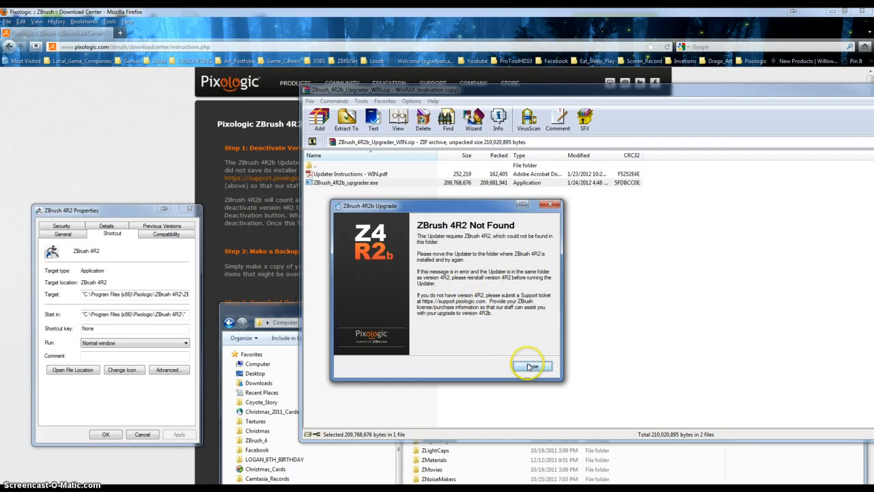
Step: Extract ZBrush_4R2b_upgrader.exe into the ZBrush 4R2 folder and launch it from there
left_click(531, 366)
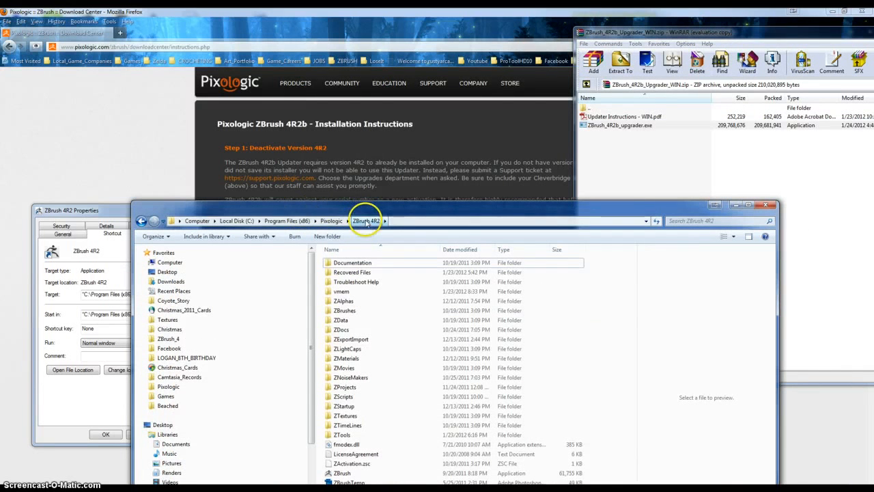
left_click(341, 329)
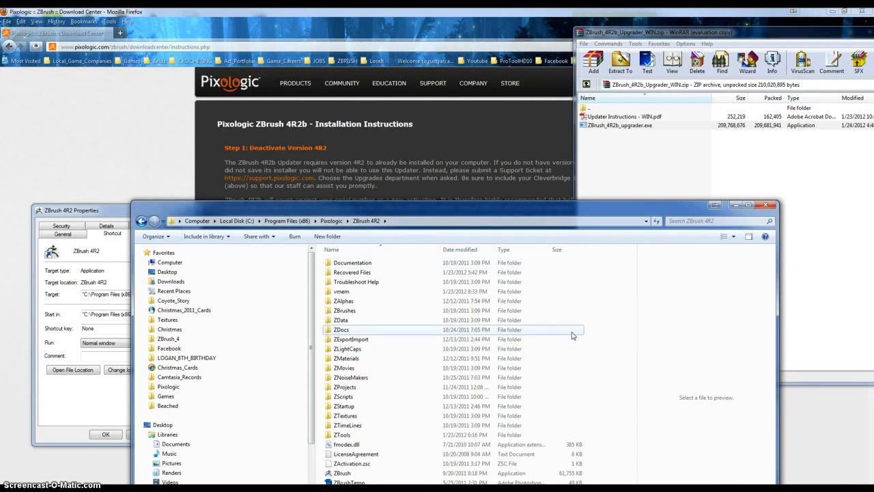
left_click(344, 386)
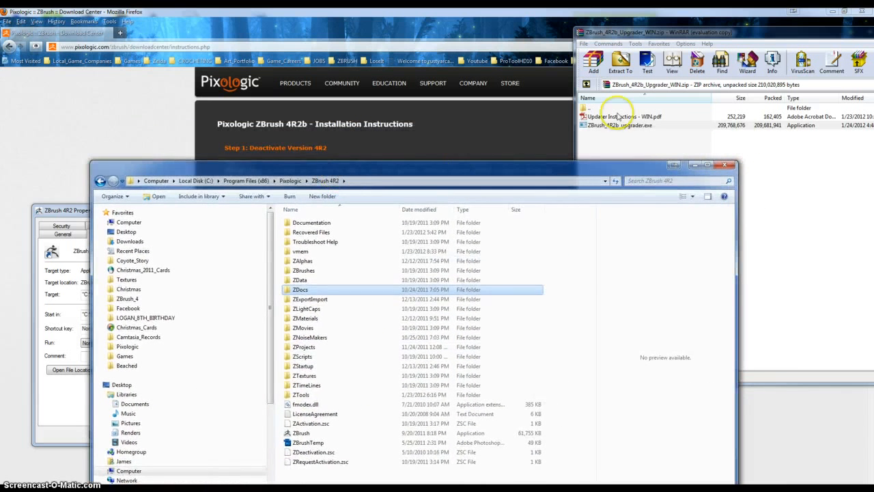
left_click(617, 126)
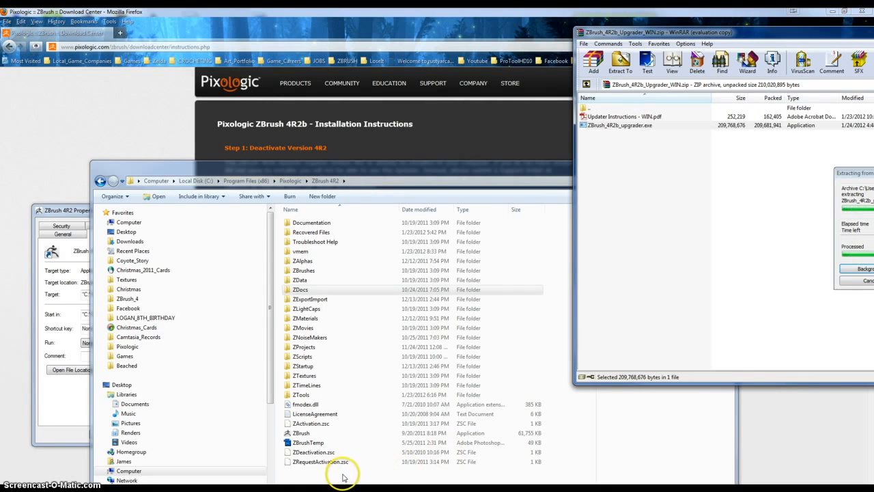
left_click(321, 443)
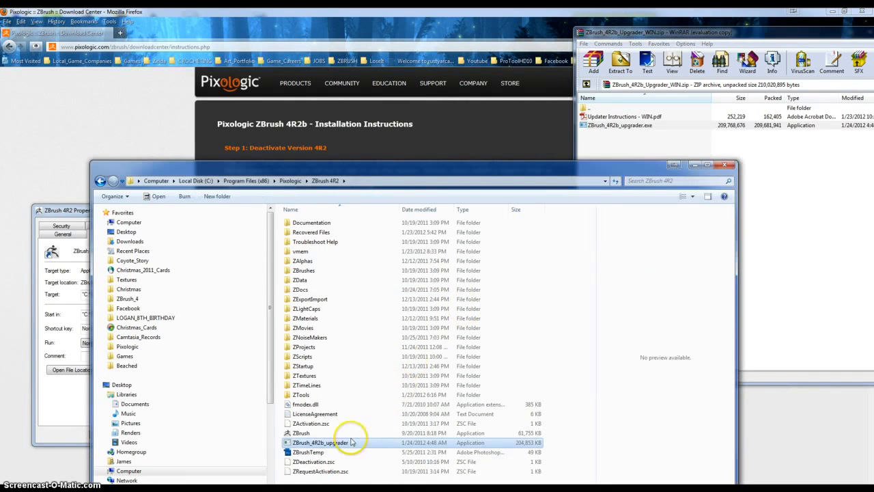
mouse_move(328, 448)
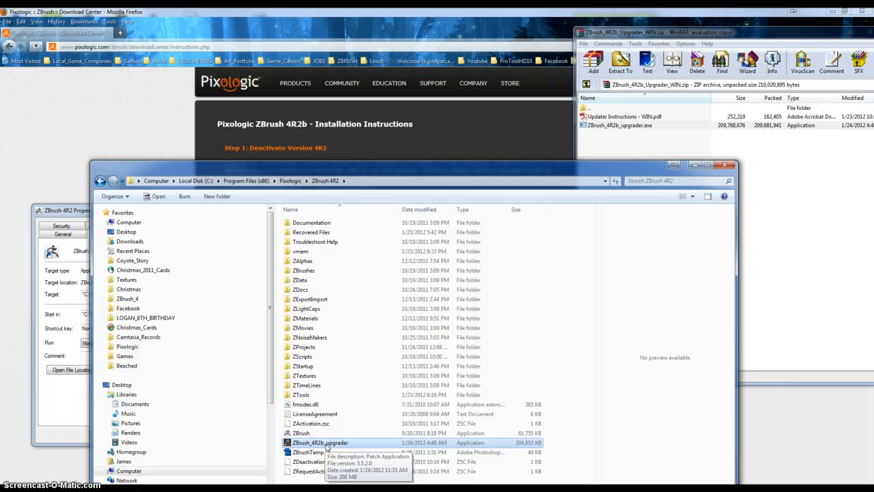
double_click(319, 443)
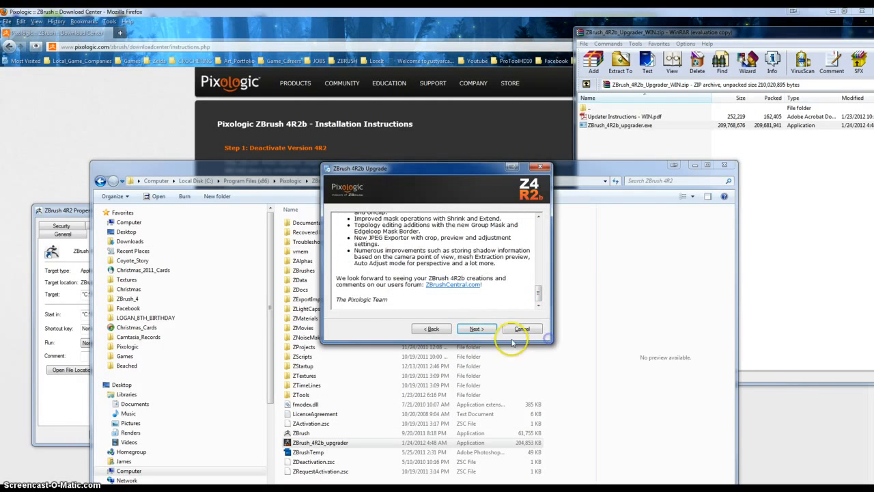
Step: Accept the license terms and start patching ZBrush 4R2 to 4R2b
left_click(476, 328)
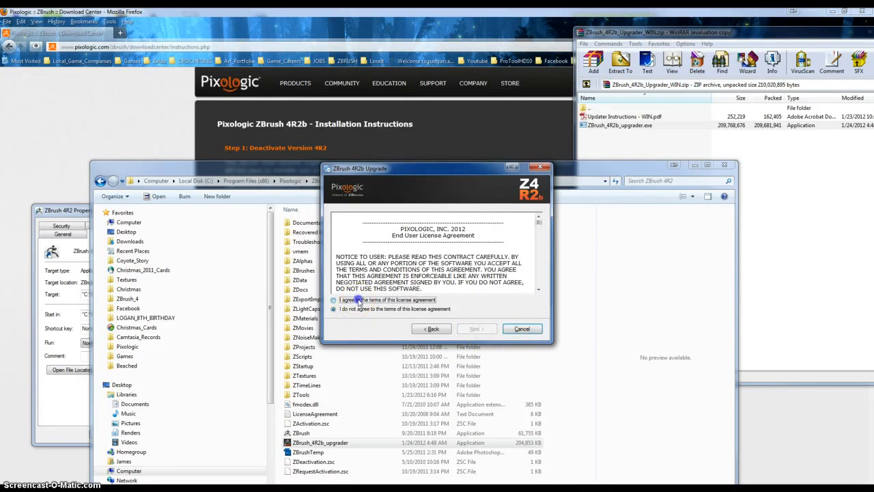
left_click(333, 300)
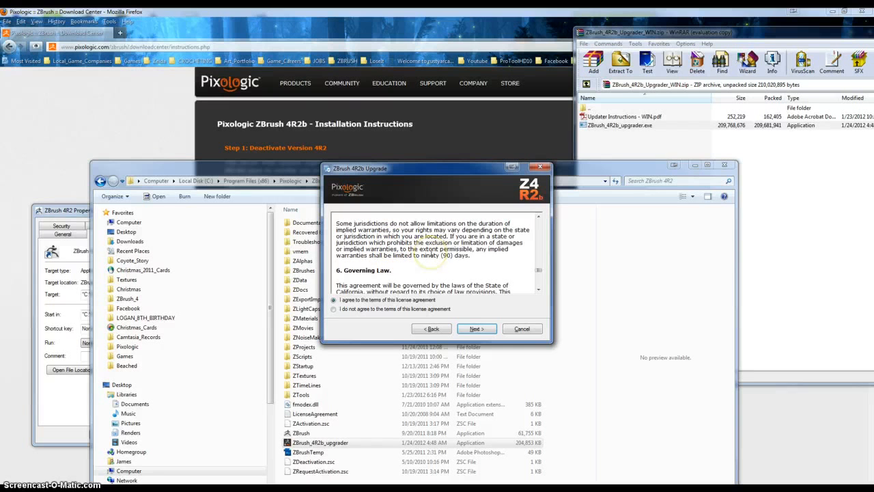
mouse_move(539, 292)
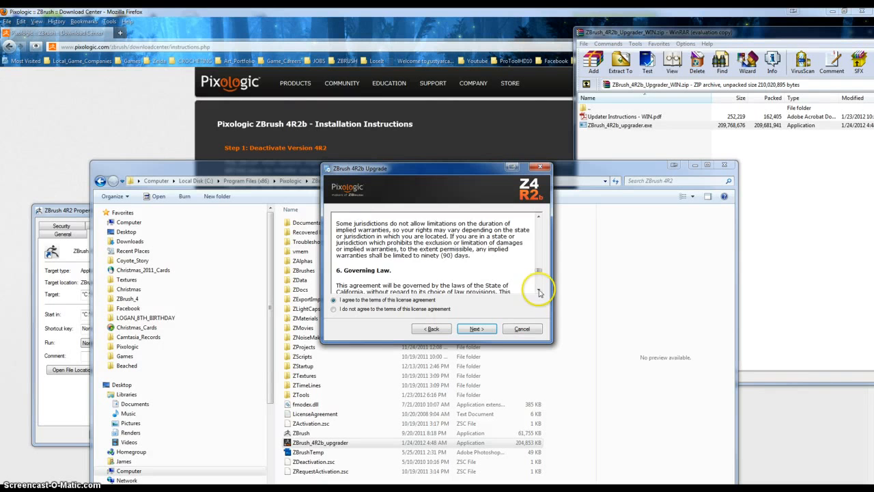
scroll("down", 3)
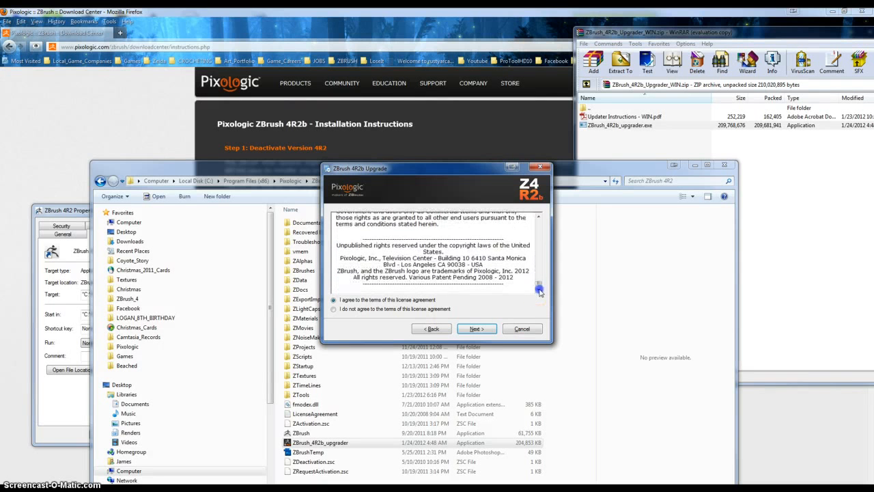
left_click(477, 327)
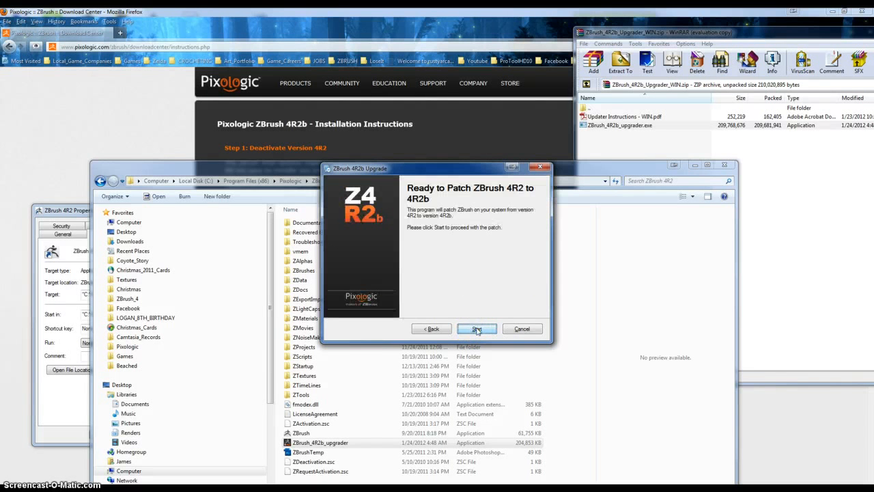
left_click(477, 328)
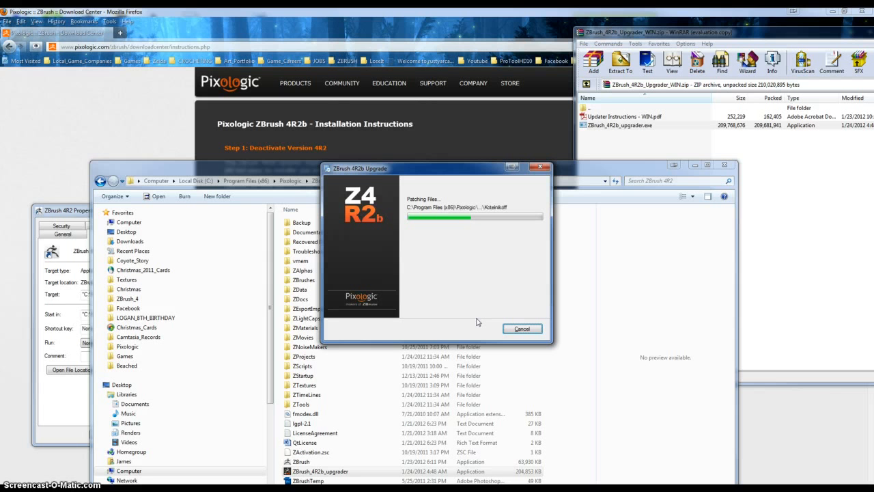
mouse_move(489, 331)
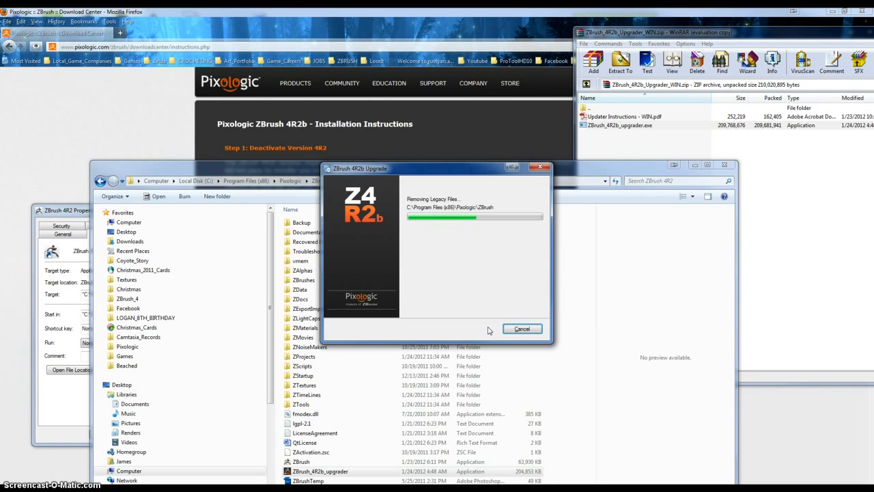
mouse_move(793, 232)
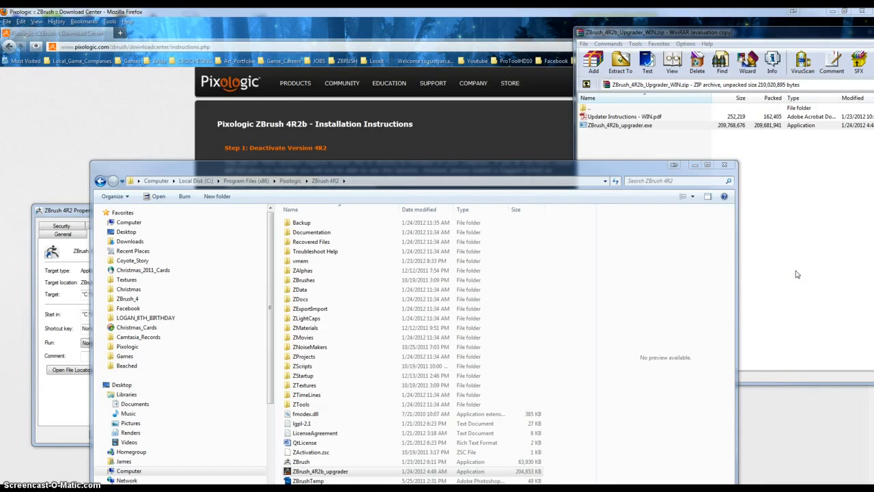
mouse_move(783, 274)
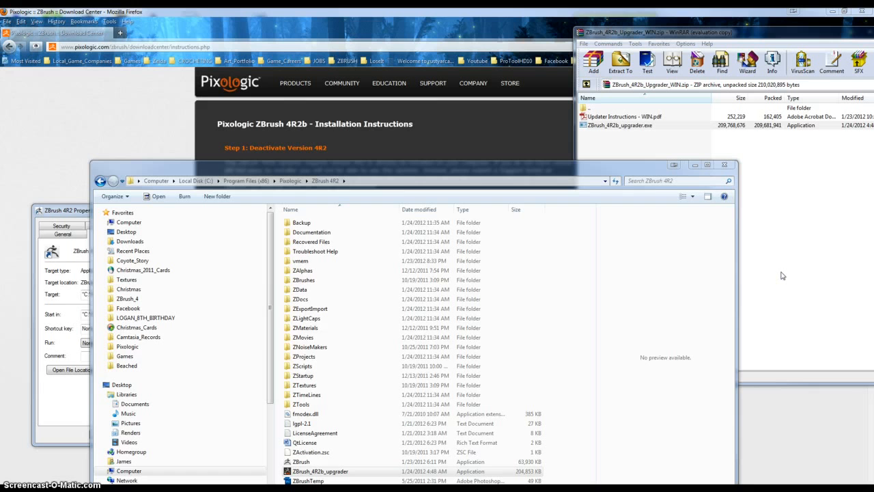
mouse_move(768, 276)
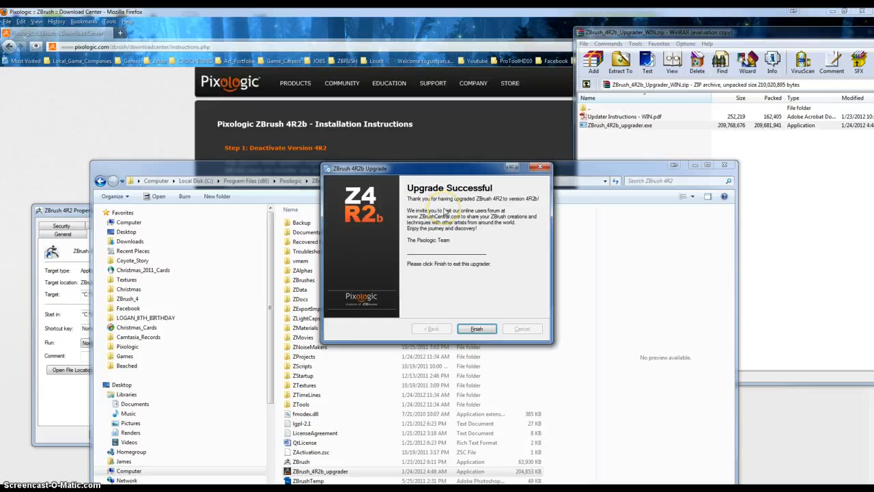
mouse_move(445, 213)
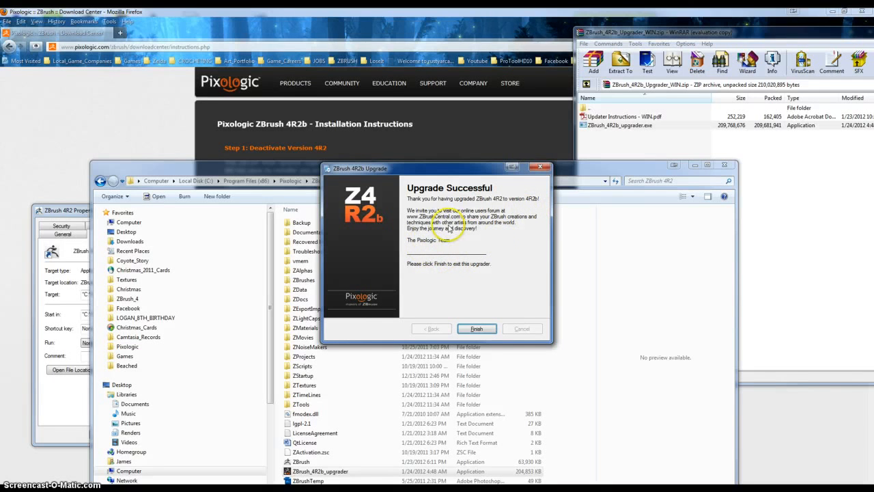
mouse_move(485, 231)
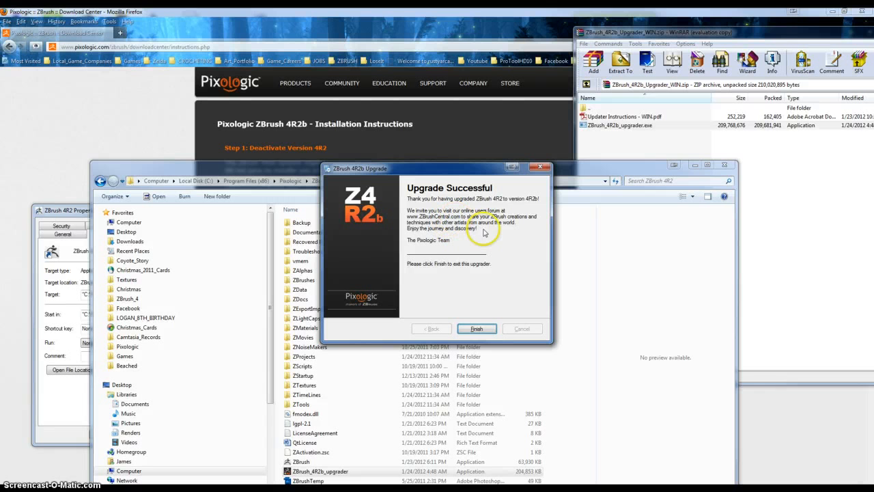
mouse_move(497, 241)
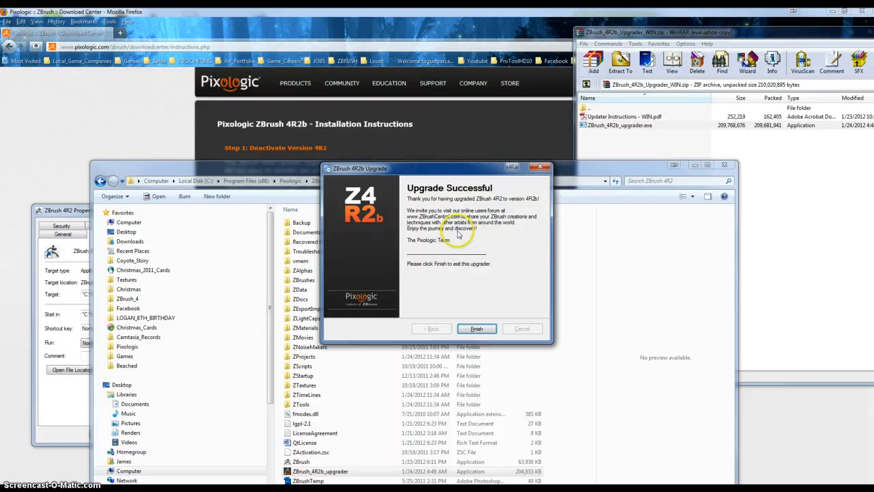
mouse_move(457, 276)
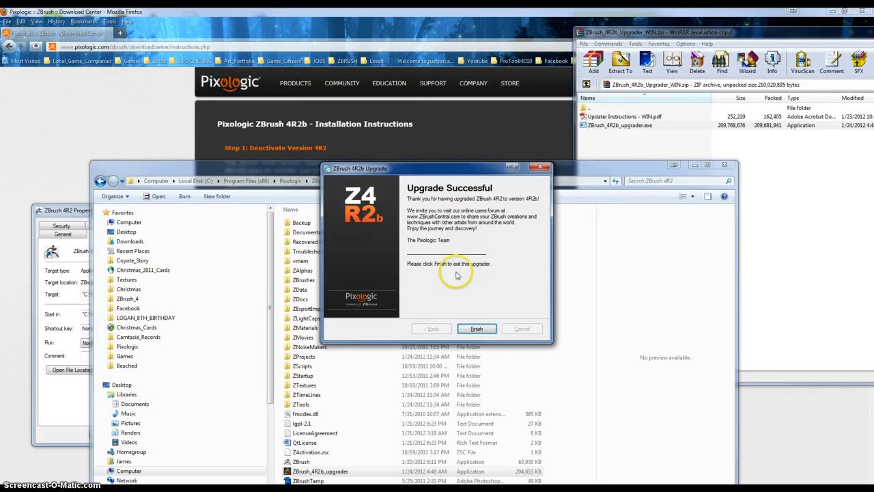
mouse_move(494, 298)
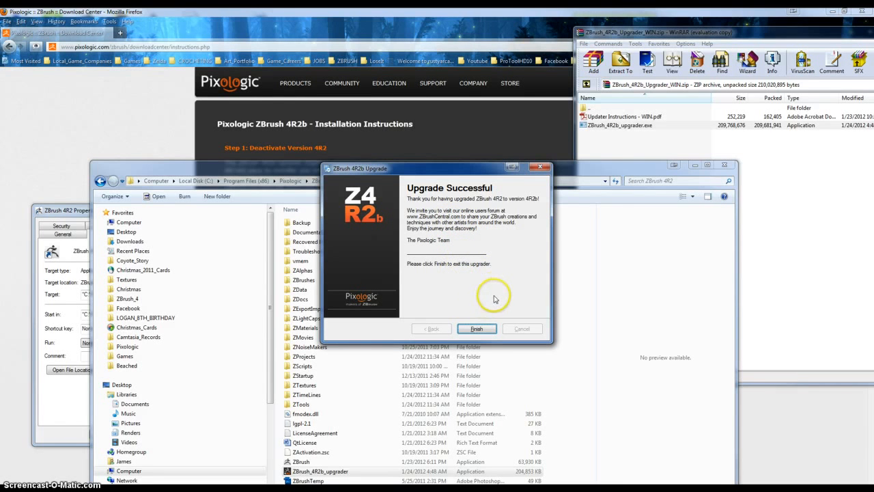
Step: Exit the upgrader after the Upgrade Successful message
left_click(476, 327)
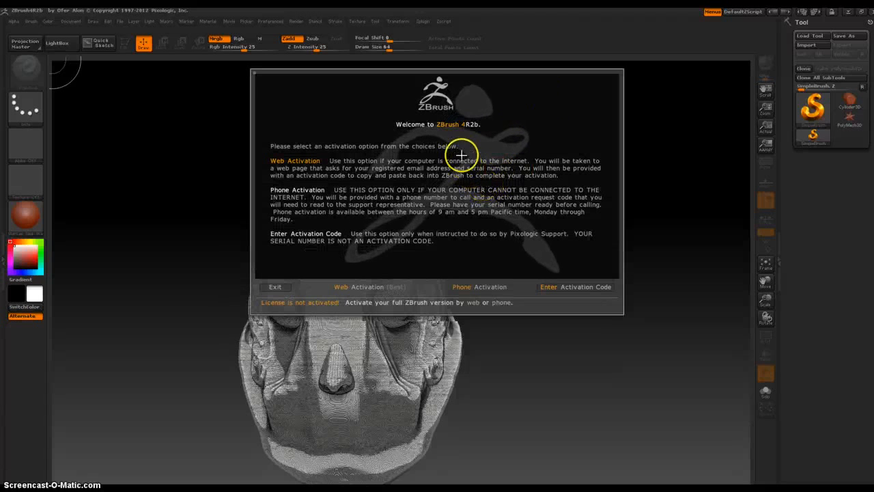
mouse_move(314, 164)
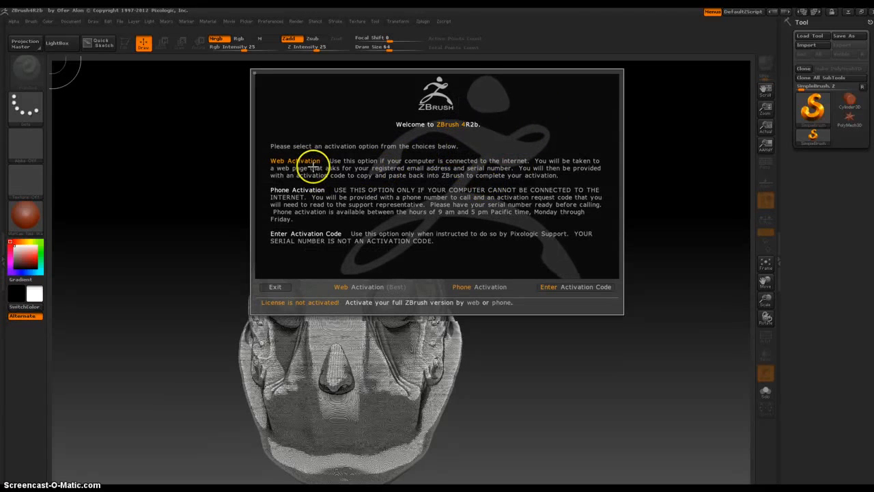
mouse_move(366, 155)
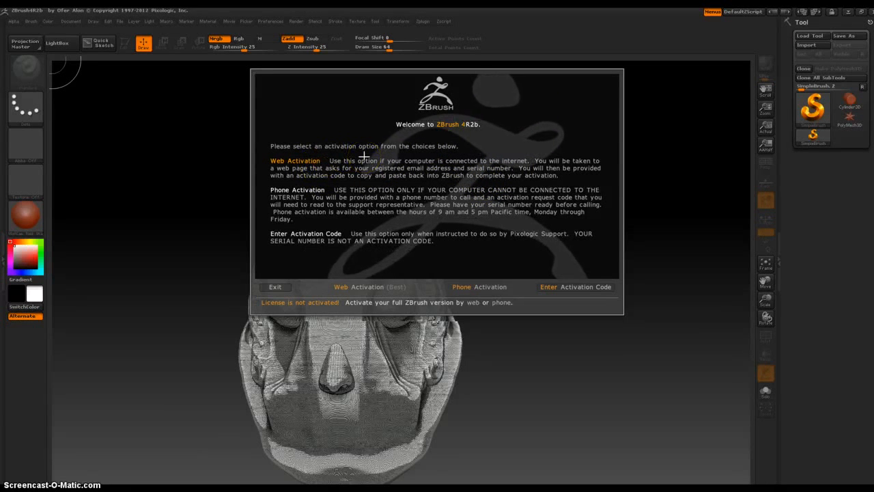
mouse_move(451, 293)
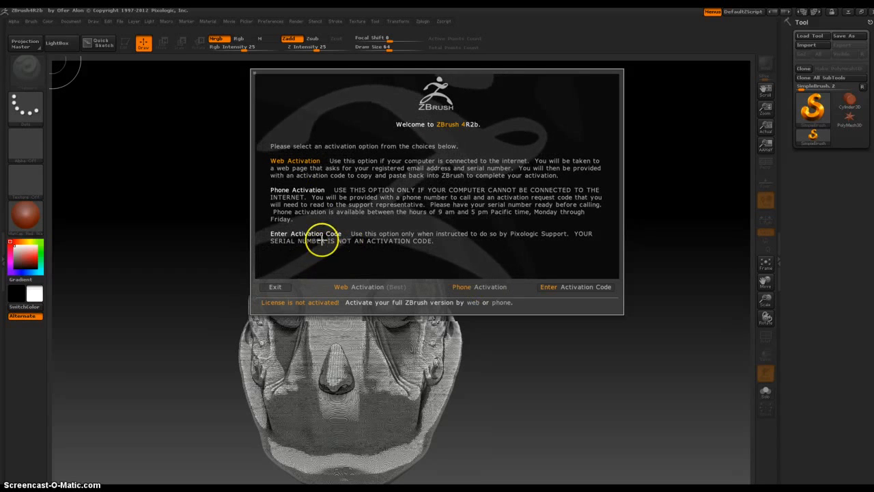
mouse_move(367, 243)
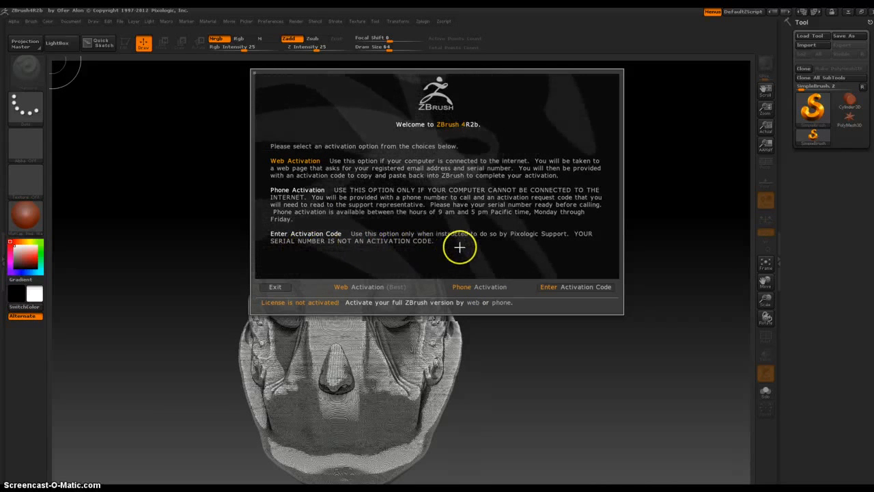
mouse_move(491, 248)
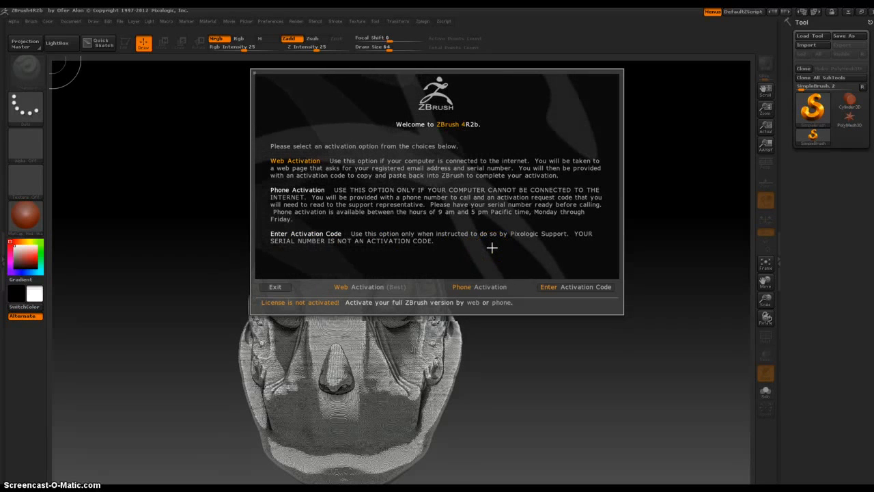
mouse_move(352, 259)
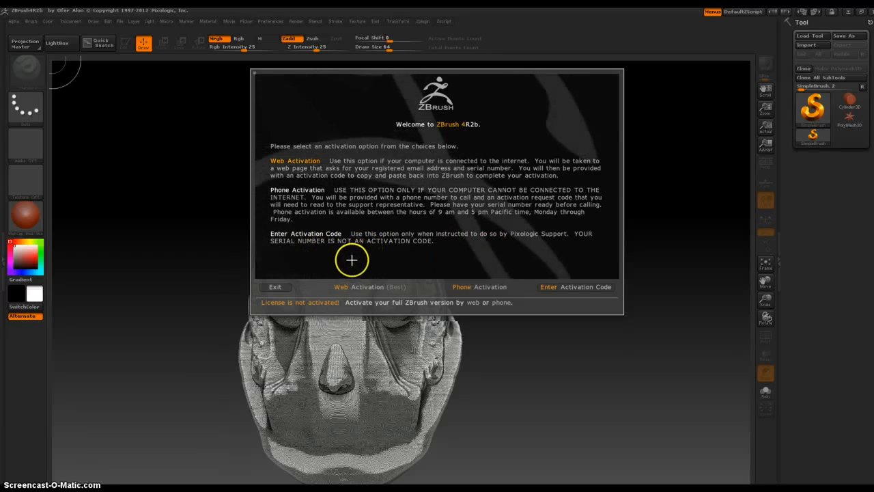
mouse_move(284, 184)
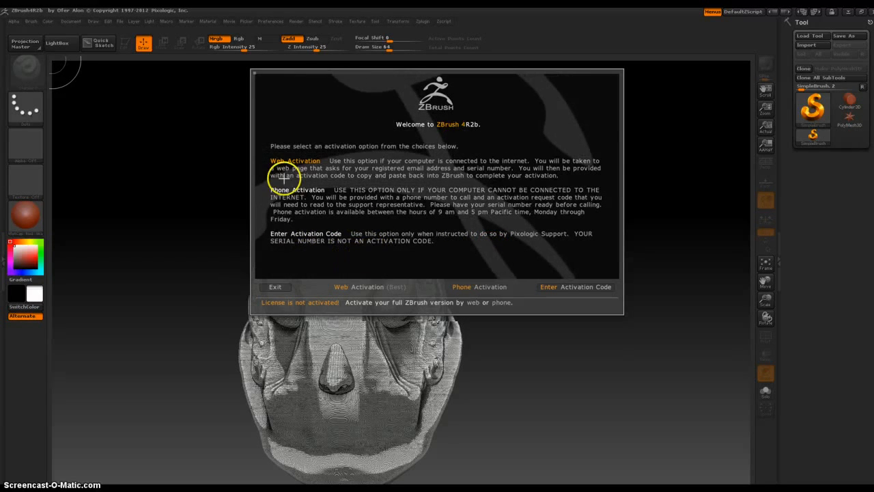
mouse_move(339, 171)
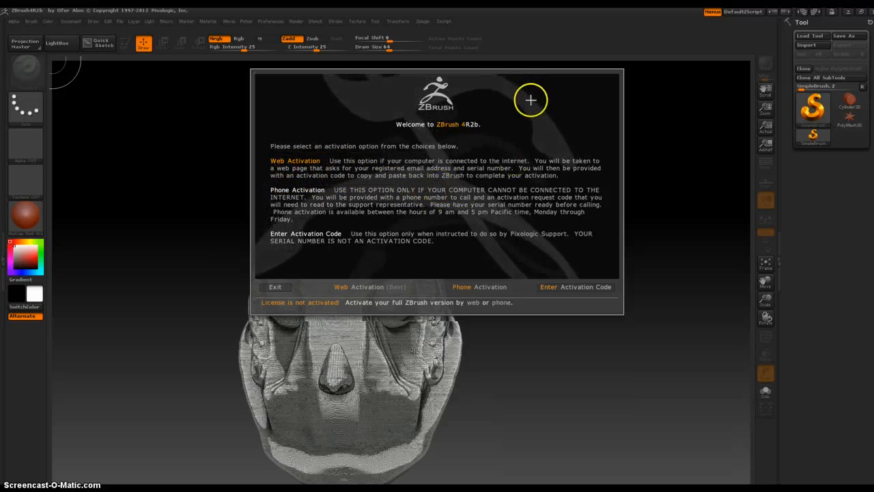
mouse_move(572, 172)
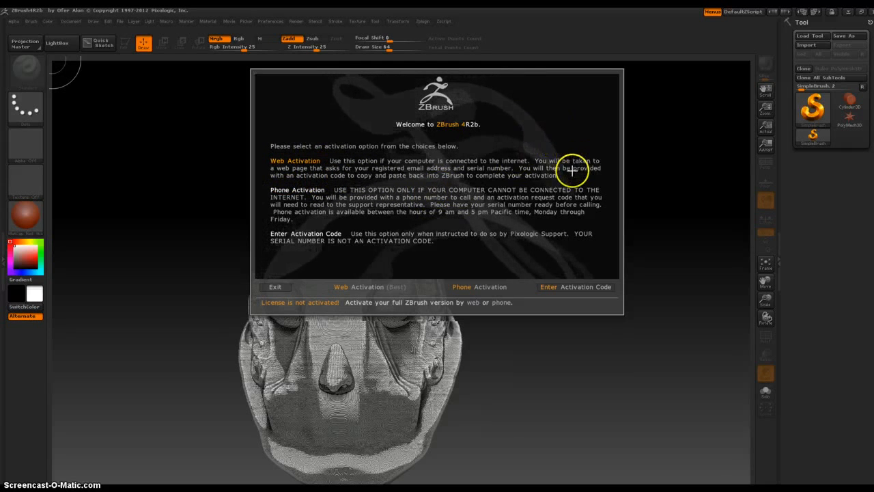
mouse_move(558, 164)
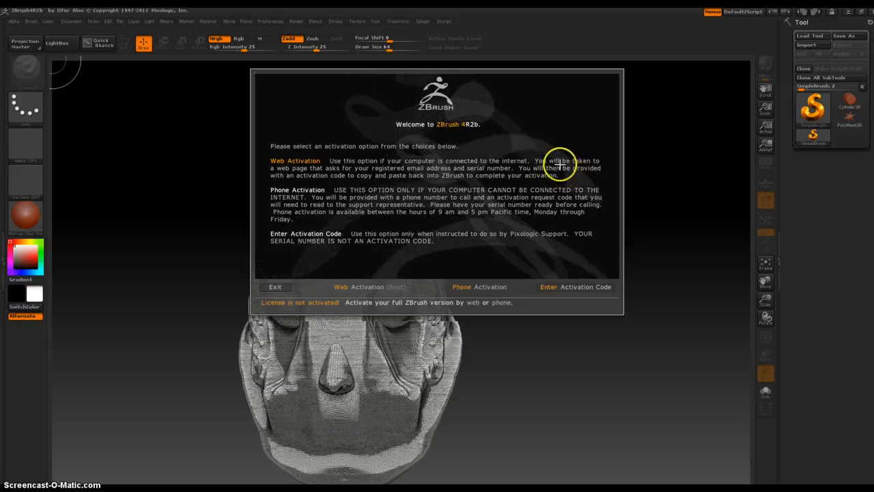
mouse_move(307, 205)
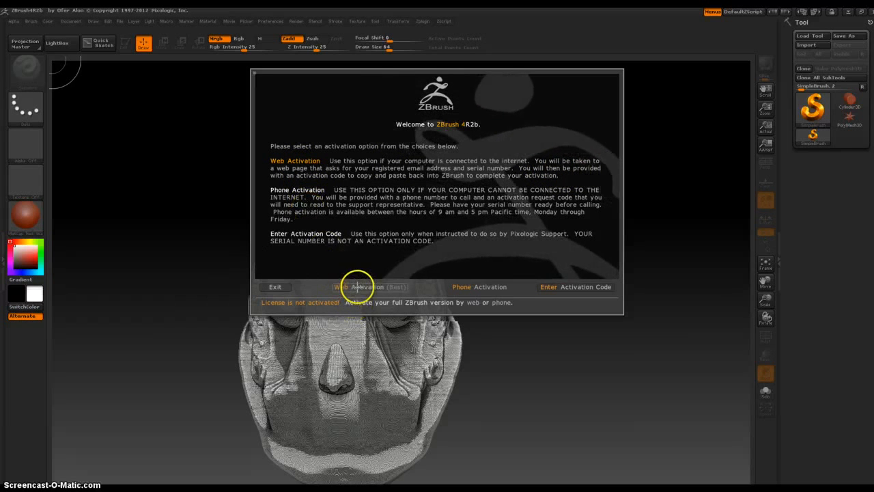
Step: Choose Web Activation in the ZBrush 4R2b welcome dialog
left_click(358, 287)
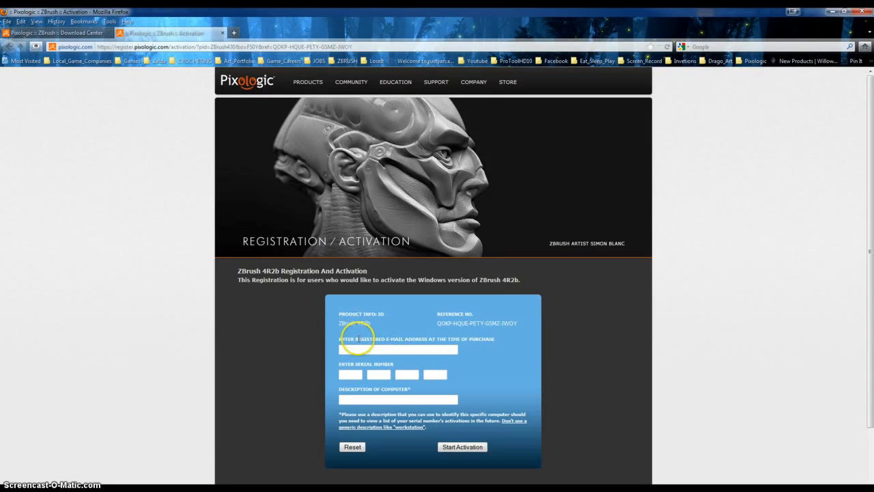
mouse_move(298, 329)
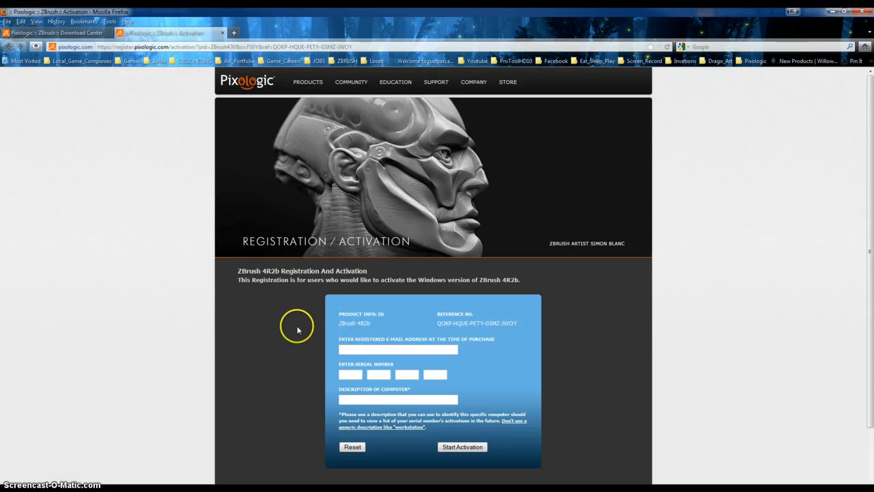
mouse_move(295, 313)
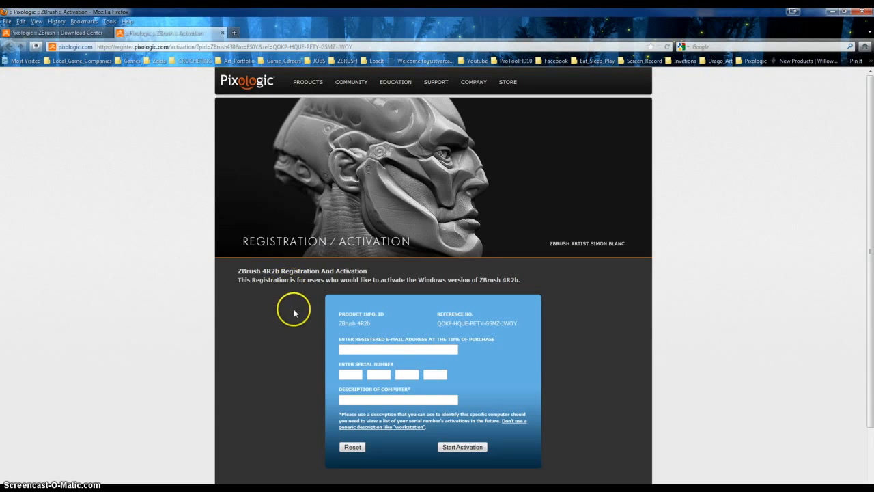
Step: Focus the registered e-mail address field on the Pixologic activation form
left_click(398, 350)
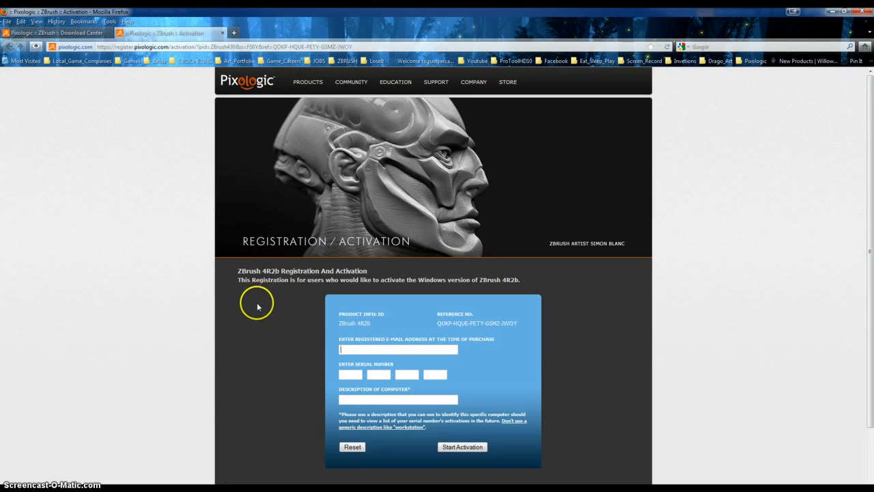
mouse_move(335, 332)
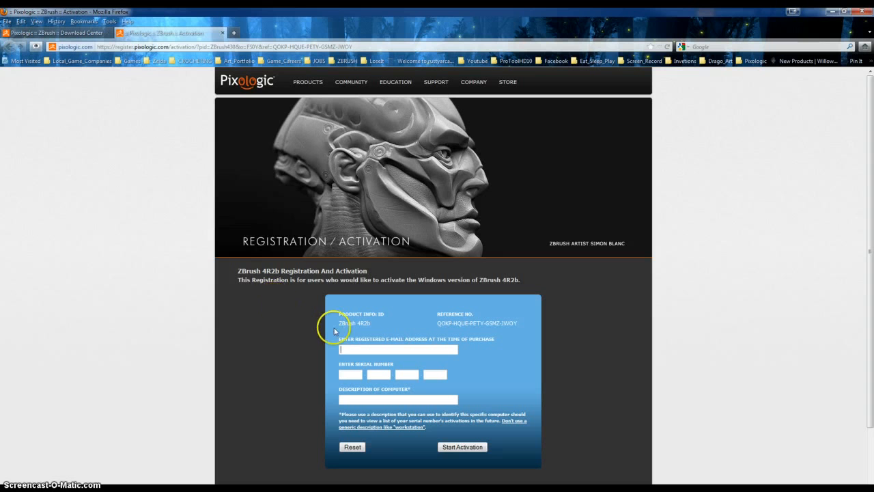